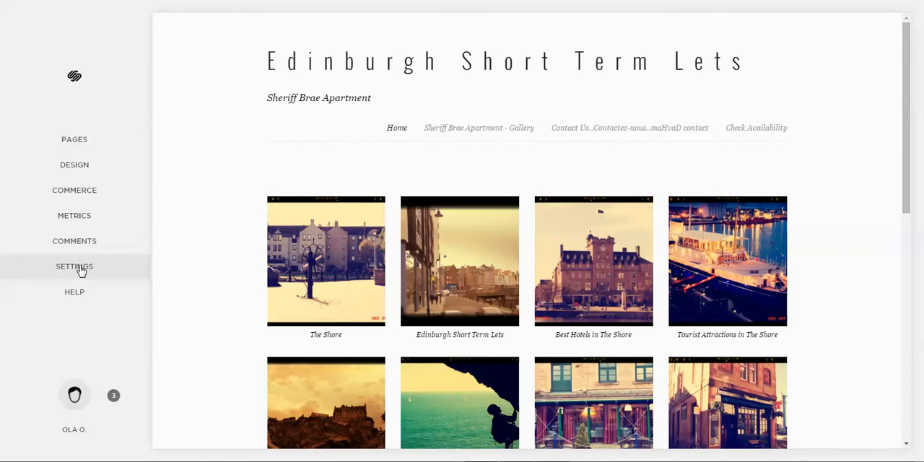
Navigate Settings > Advanced > Code Injection to reach the empty Header and Footer code boxes
{"action": "left_click", "coordinate": [75, 266]}
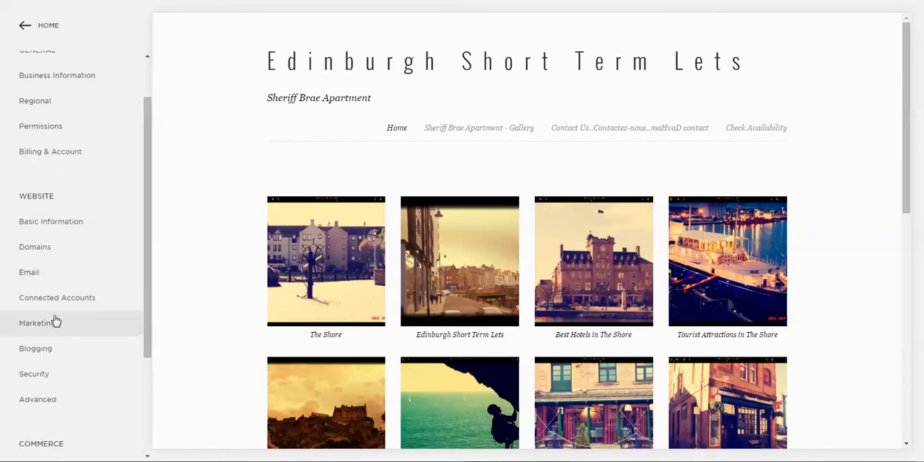
{"action": "left_click", "coordinate": [37, 398]}
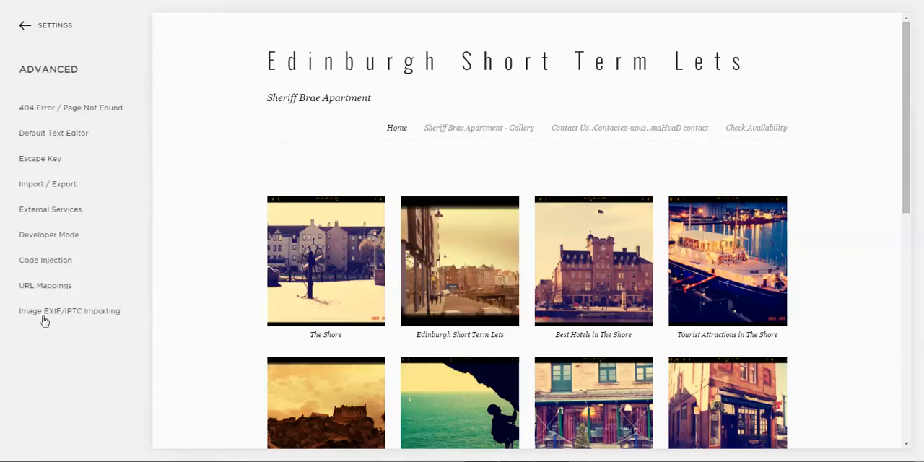
{"action": "mouse_move", "coordinate": [46, 260]}
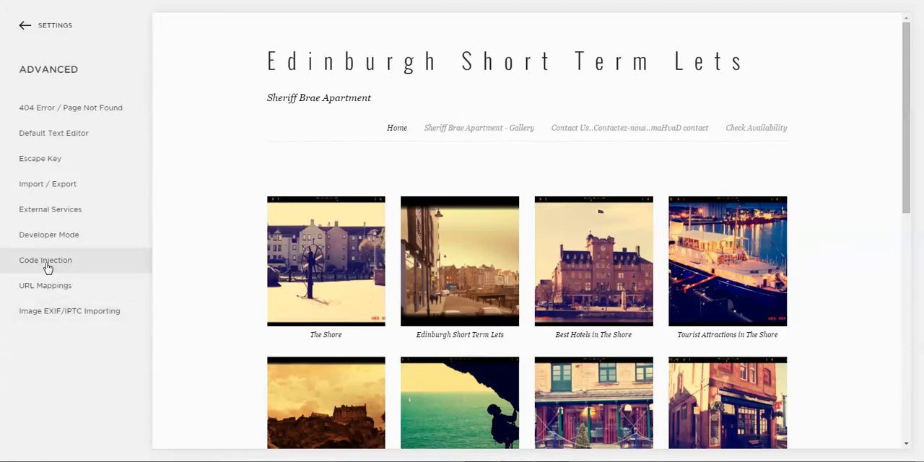
{"action": "left_click", "coordinate": [45, 260]}
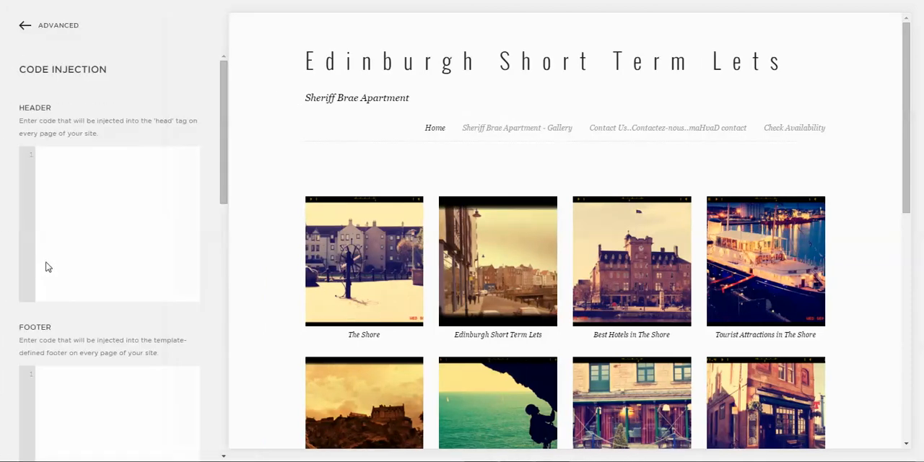
{"action": "mouse_move", "coordinate": [63, 206]}
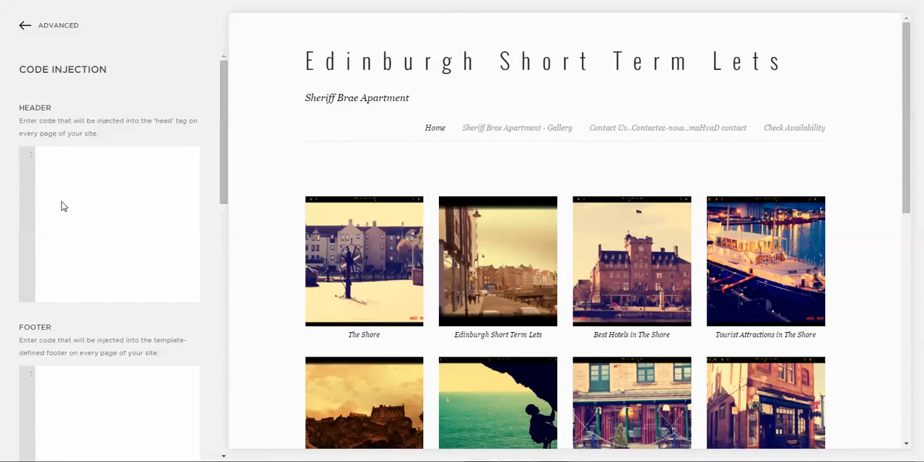
{"action": "mouse_move", "coordinate": [70, 341]}
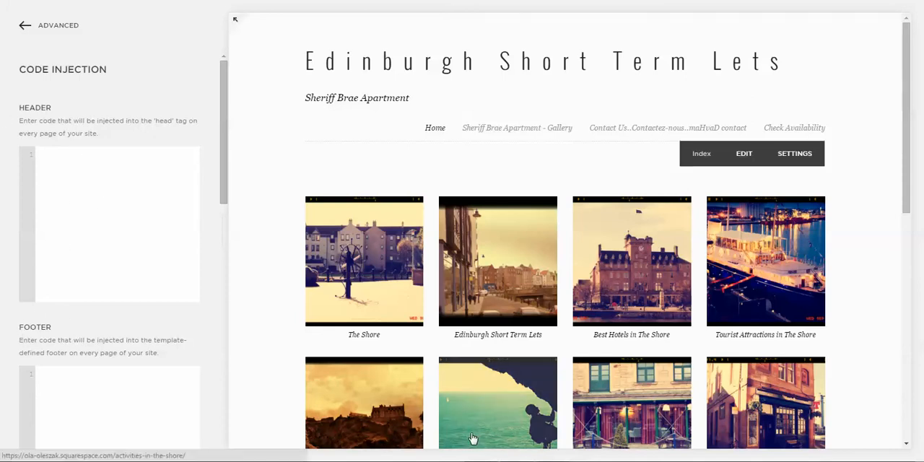
{"action": "mouse_move", "coordinate": [475, 427]}
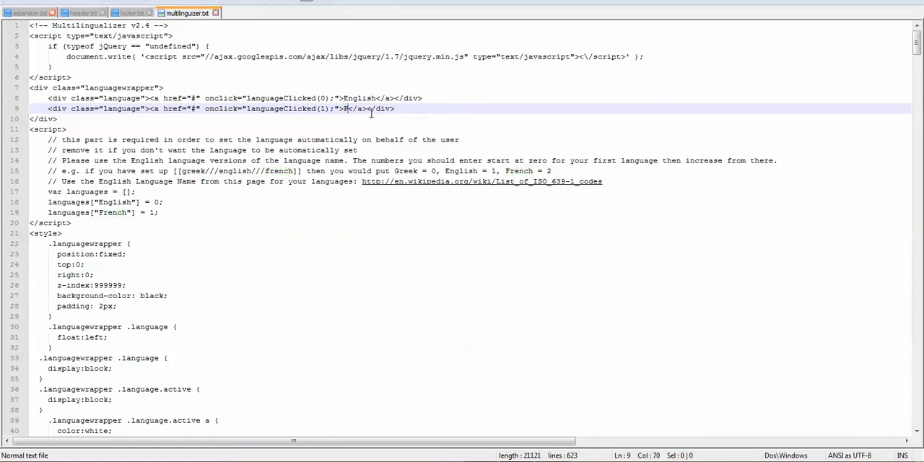
Replace 'French' with 'Polish' in the second language link and the languages array of multilinguzer.txt
{"action": "type", "text": "olish"}
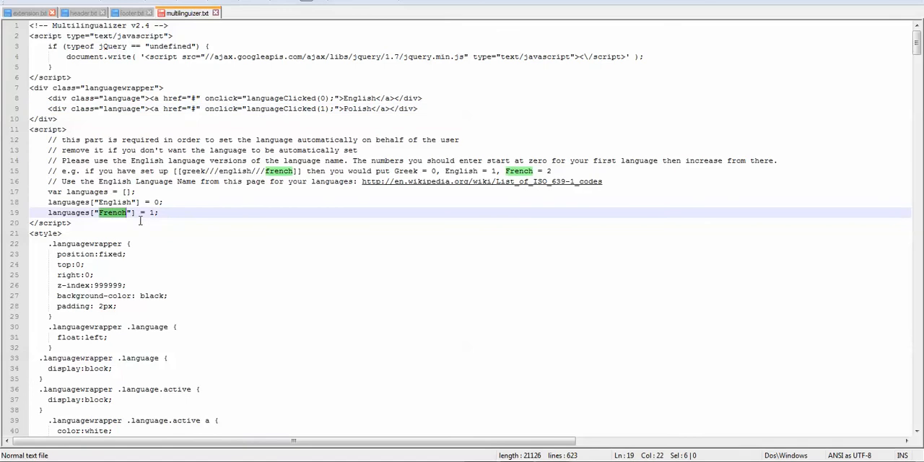
{"action": "type", "text": "Polish"}
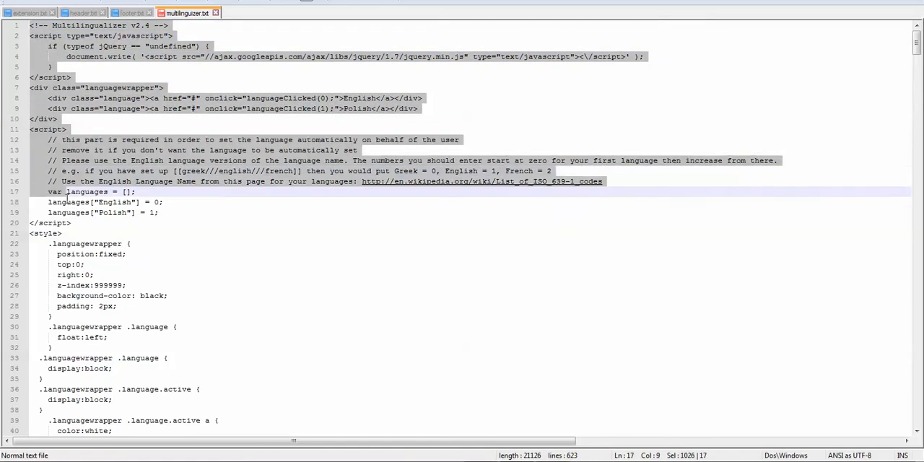
{"action": "scroll", "scroll_direction": "down", "scroll_amount": 3}
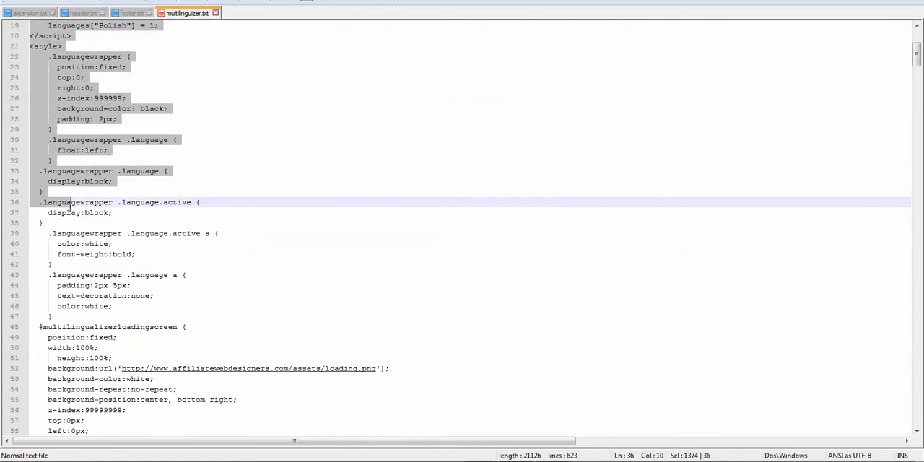
{"action": "scroll", "scroll_direction": "down", "scroll_amount": 3}
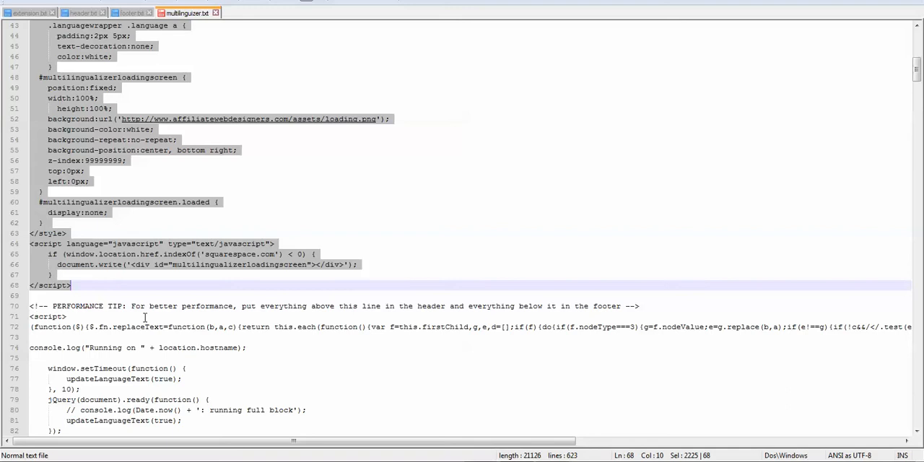
{"action": "mouse_move", "coordinate": [595, 321]}
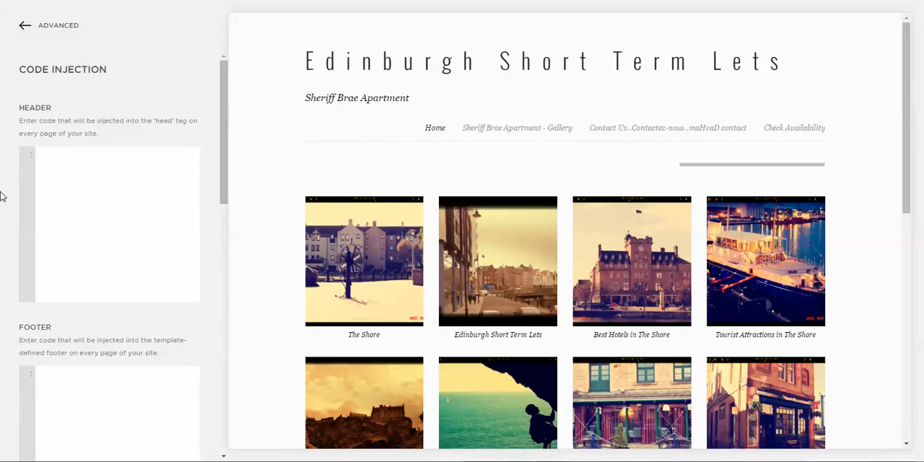
{"action": "left_click", "coordinate": [108, 153]}
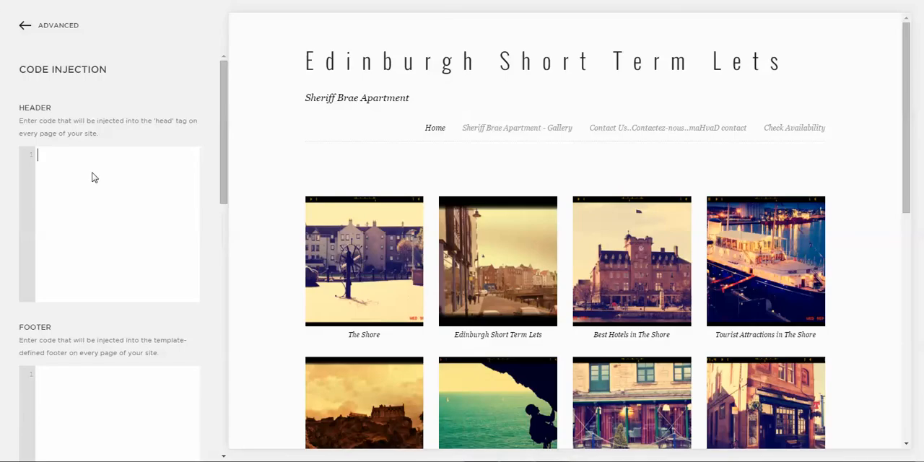
{"action": "mouse_move", "coordinate": [79, 185]}
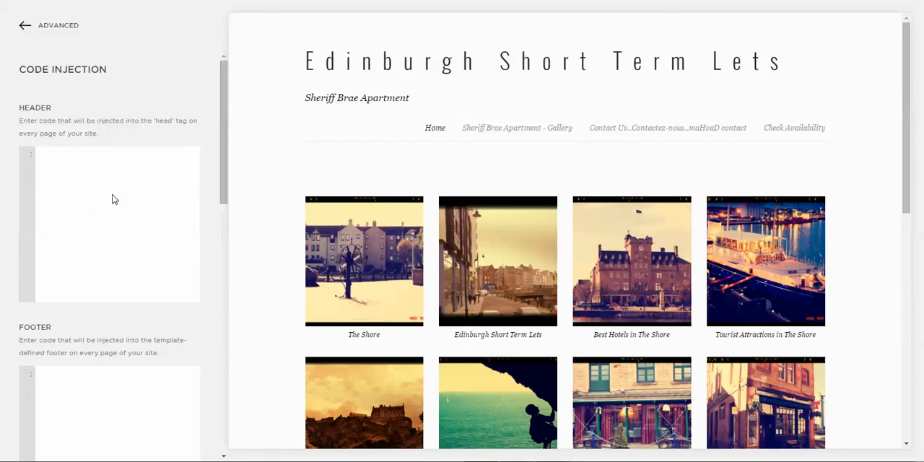
{"action": "mouse_move", "coordinate": [98, 147]}
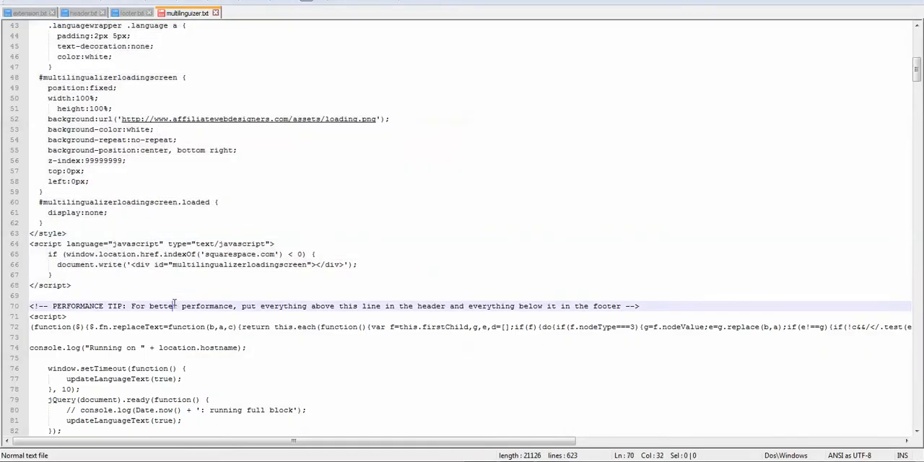
Extend the selection from the PERFORMANCE TIP comment down to the end of the Multilingualizer script
{"action": "scroll", "scroll_direction": "down", "scroll_amount": 3}
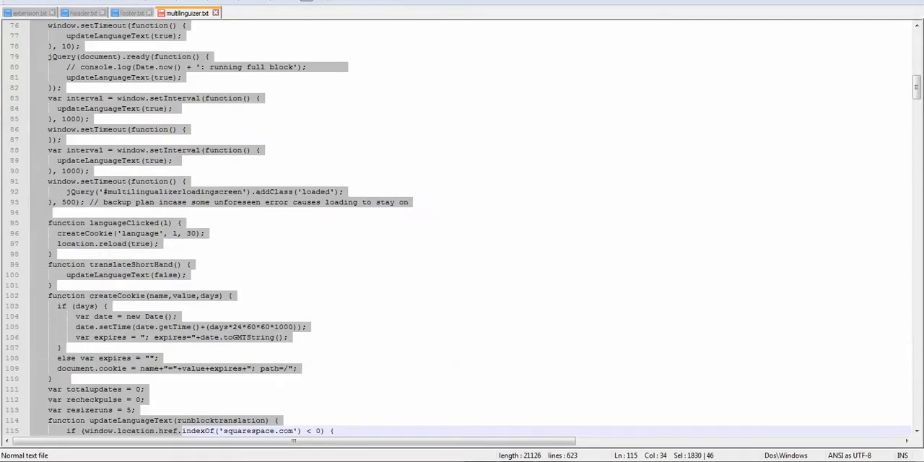
{"action": "scroll", "scroll_direction": "down", "scroll_amount": 3}
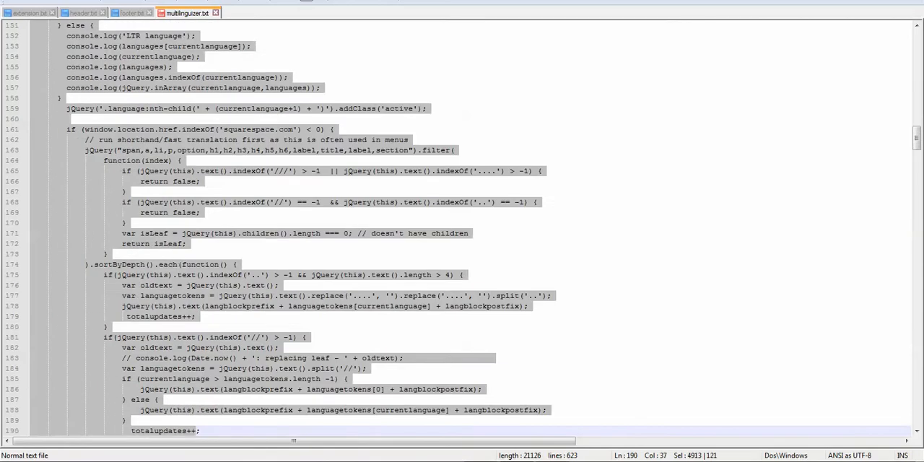
{"action": "scroll", "scroll_direction": "down", "scroll_amount": 3}
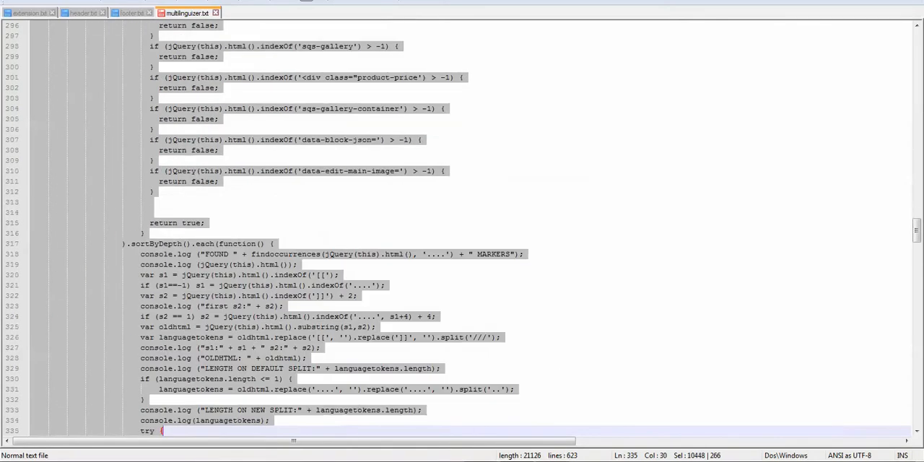
{"action": "scroll", "scroll_direction": "down", "scroll_amount": 3}
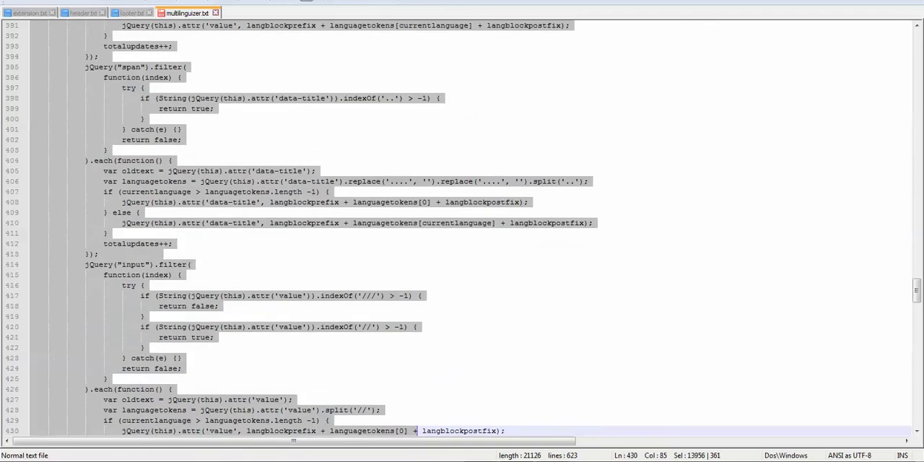
{"action": "scroll", "scroll_direction": "down", "scroll_amount": 3}
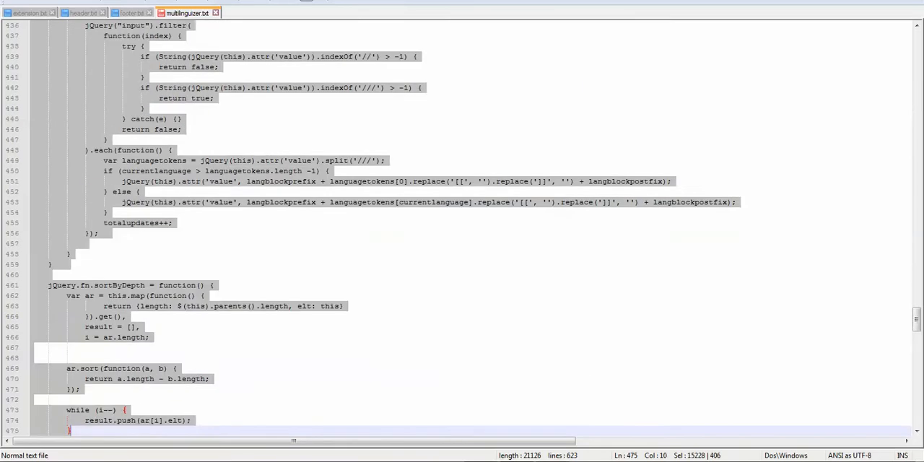
{"action": "scroll", "scroll_direction": "down", "scroll_amount": 3}
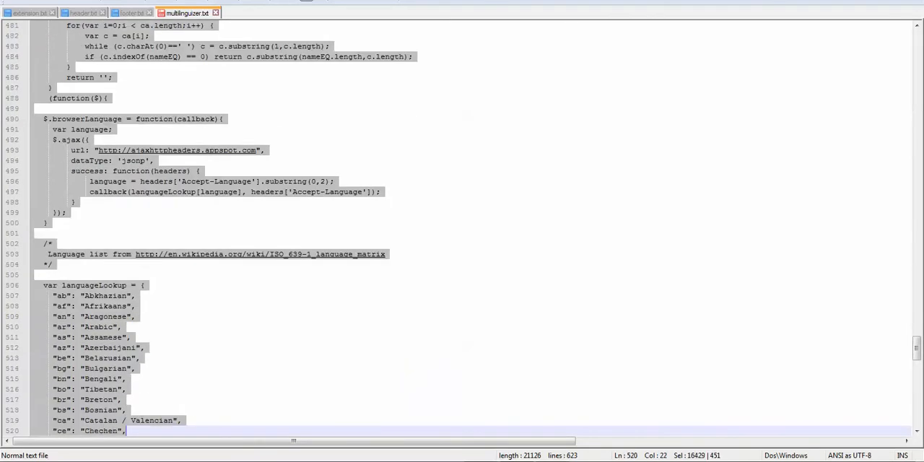
{"action": "scroll", "scroll_direction": "down", "scroll_amount": 3}
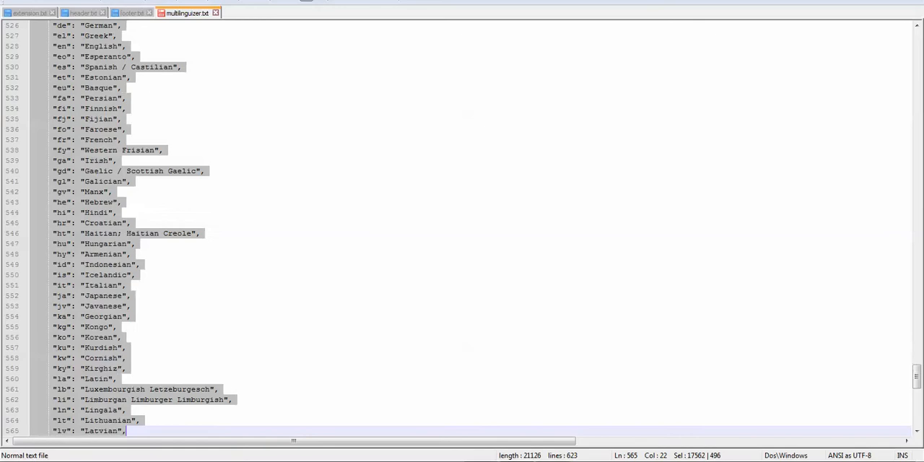
{"action": "scroll", "scroll_direction": "down", "scroll_amount": 3}
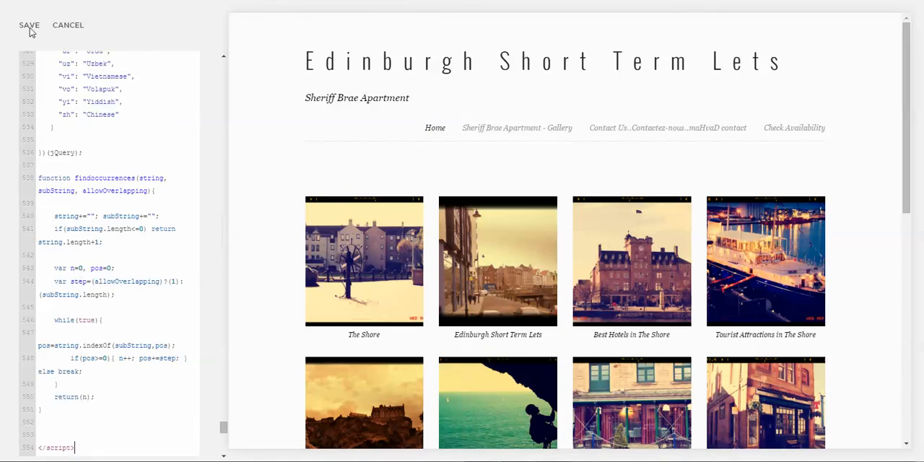
{"action": "mouse_move", "coordinate": [32, 30]}
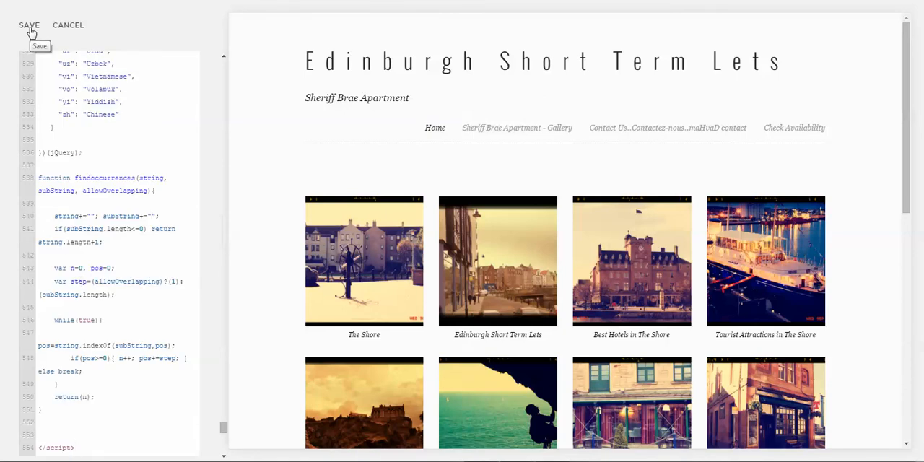
Save the pasted Multilingualizer script in the site header code injection
{"action": "left_click", "coordinate": [28, 25]}
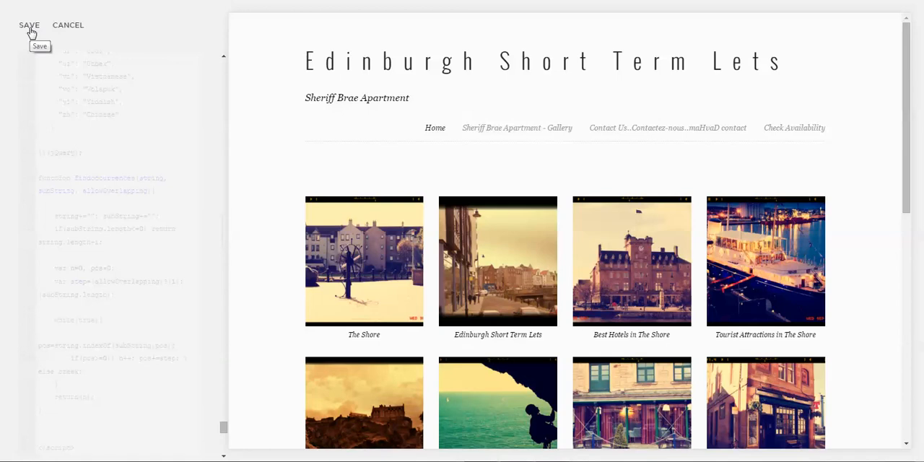
{"action": "left_click", "coordinate": [26, 26]}
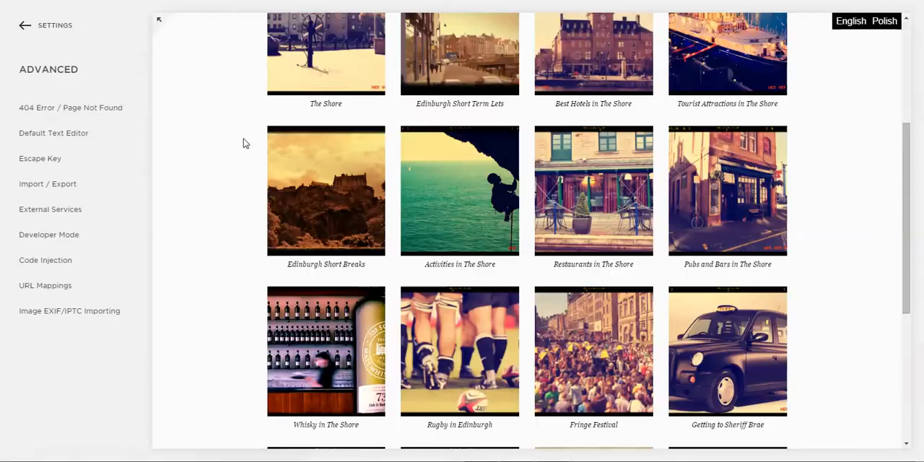
Return to the main menu, open Pages and load the Cheap flights to Edinburgh page
{"action": "scroll", "scroll_direction": "down", "scroll_amount": 3}
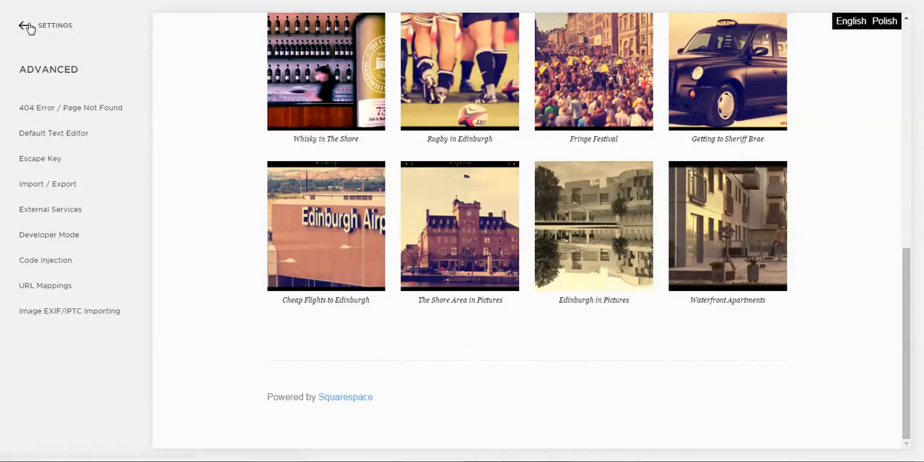
{"action": "left_click", "coordinate": [22, 28]}
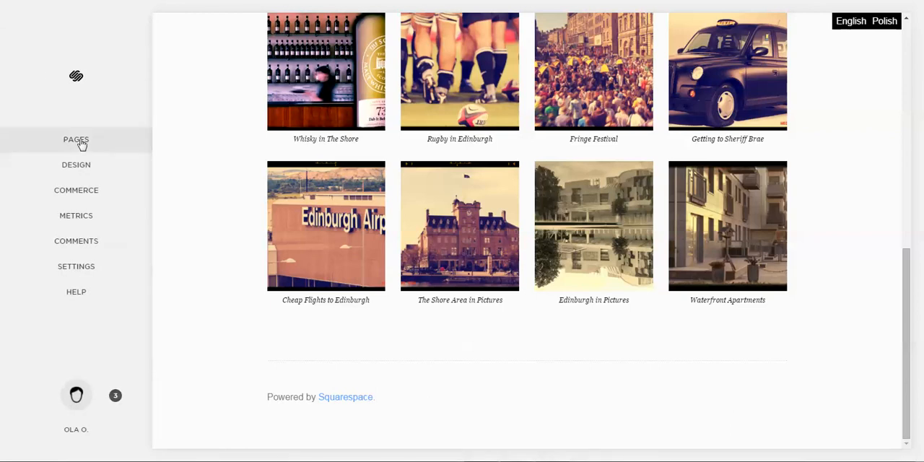
{"action": "left_click", "coordinate": [75, 138]}
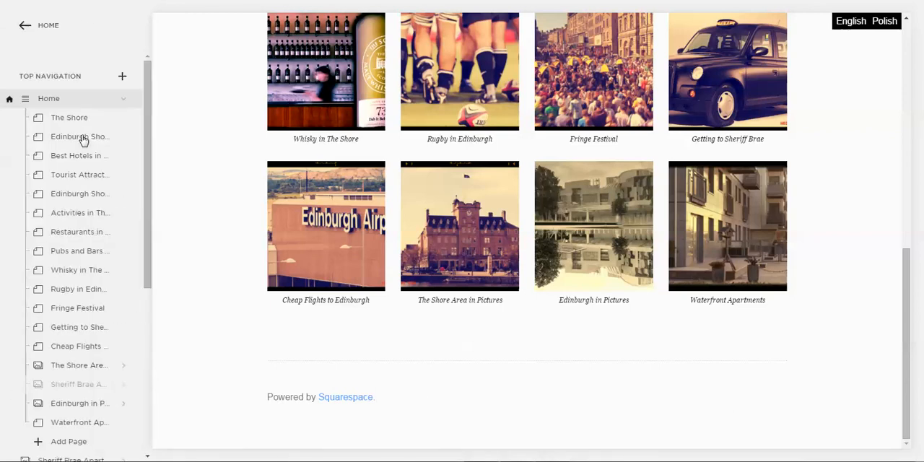
{"action": "scroll", "scroll_direction": "down", "scroll_amount": 3}
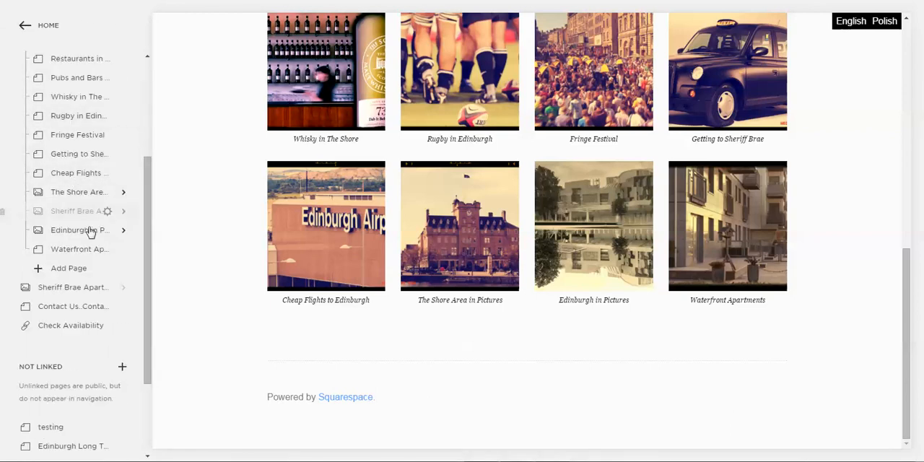
{"action": "mouse_move", "coordinate": [79, 154]}
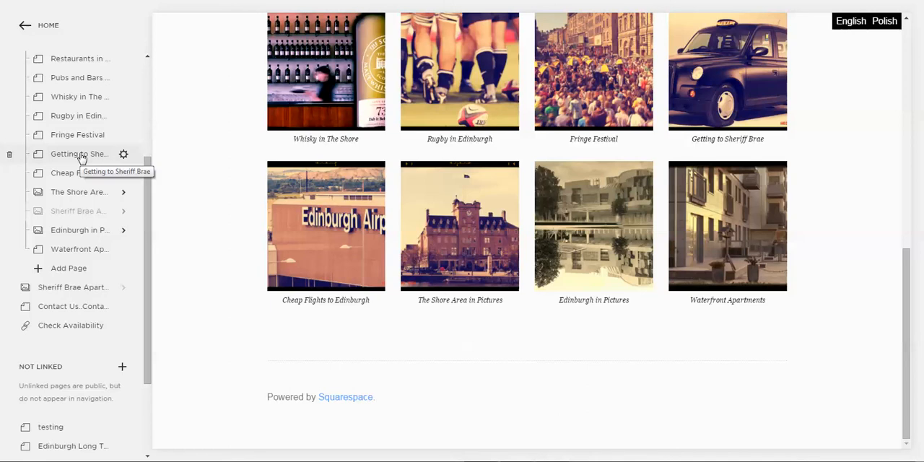
{"action": "mouse_move", "coordinate": [78, 174]}
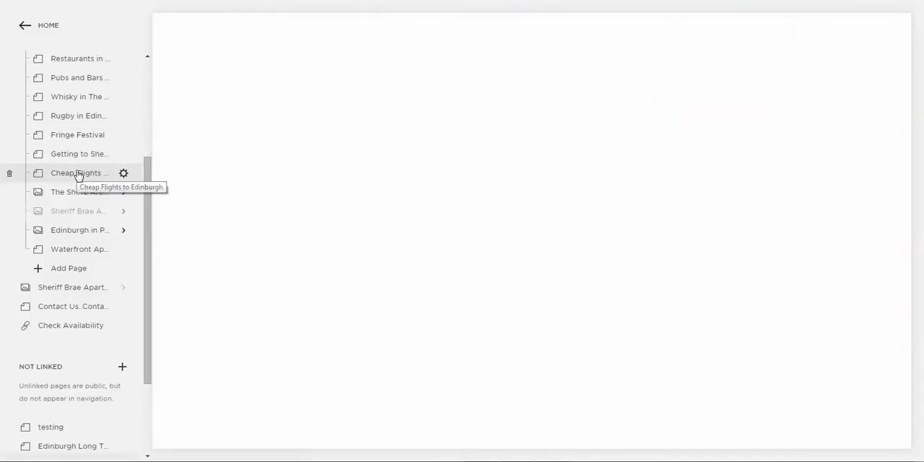
{"action": "left_click", "coordinate": [78, 173]}
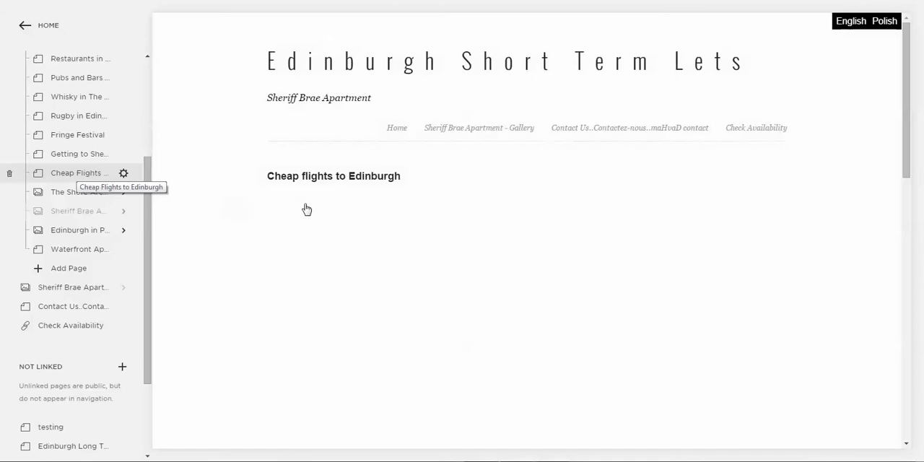
{"action": "mouse_move", "coordinate": [309, 211]}
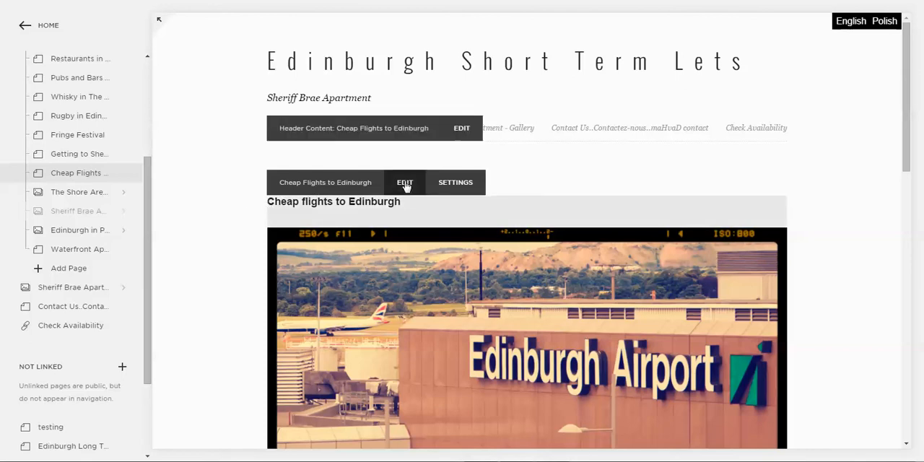
Enter edit mode and place the cursor in the page heading
{"action": "left_click", "coordinate": [404, 182]}
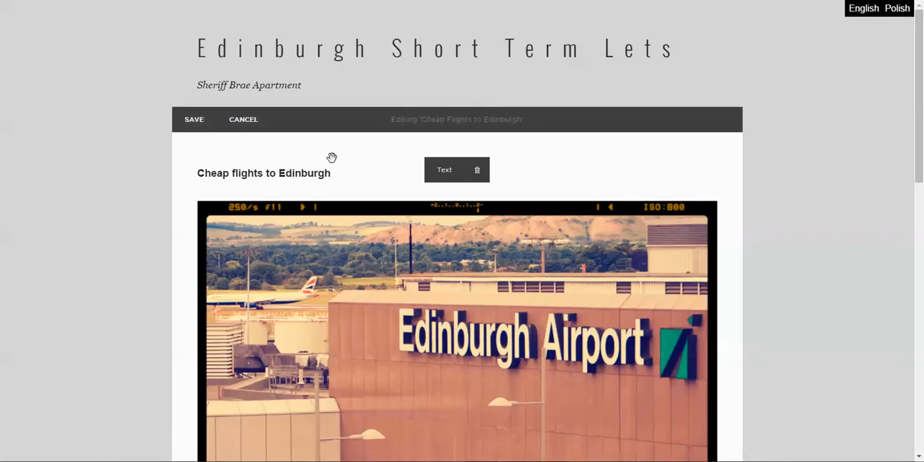
{"action": "left_click", "coordinate": [263, 173]}
{"action": "type", "text": ".."}
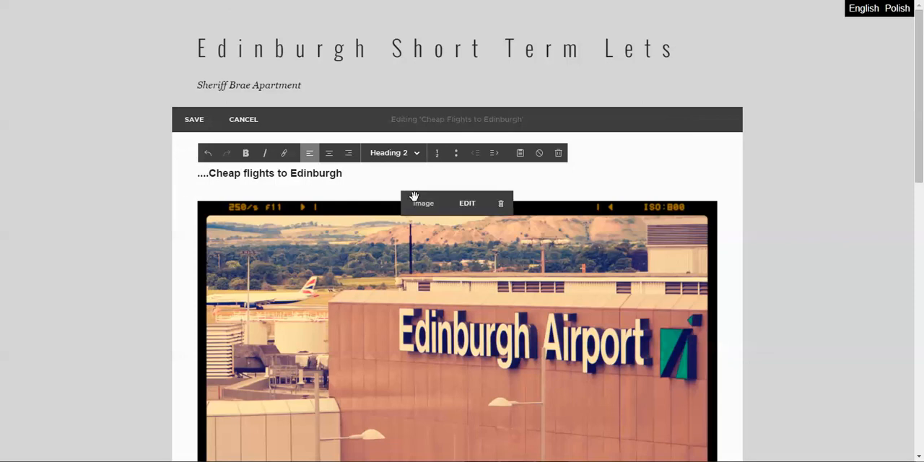
Extend the heading to '...Cheap flights to Edinburgh..Tanie loty do Edynburga...' with dot separators
{"action": "type", "text": ".."}
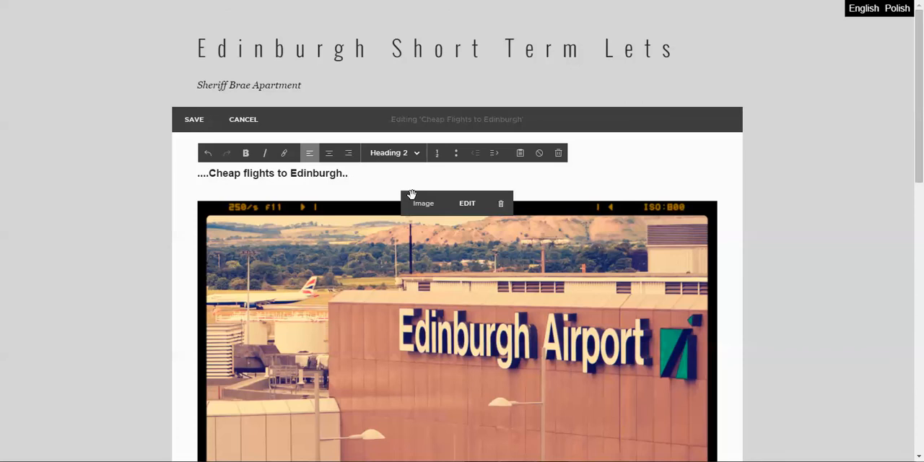
{"action": "type", "text": "Tanie loty"}
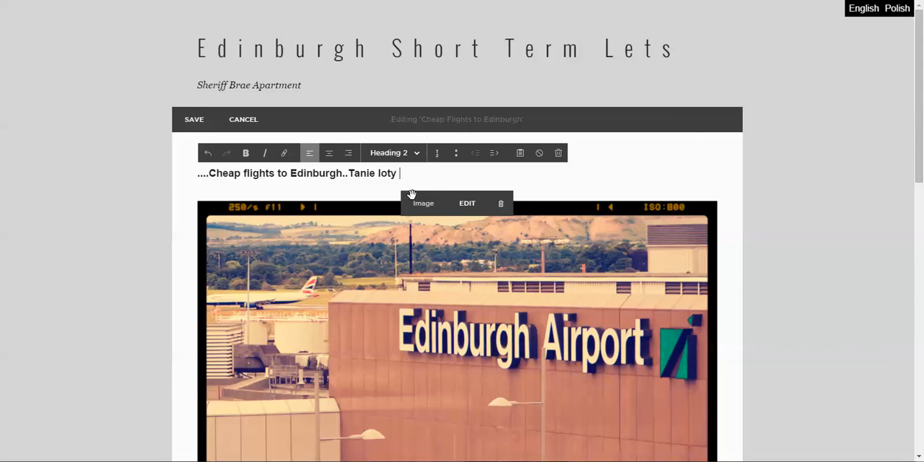
{"action": "type", "text": "do Edyn"}
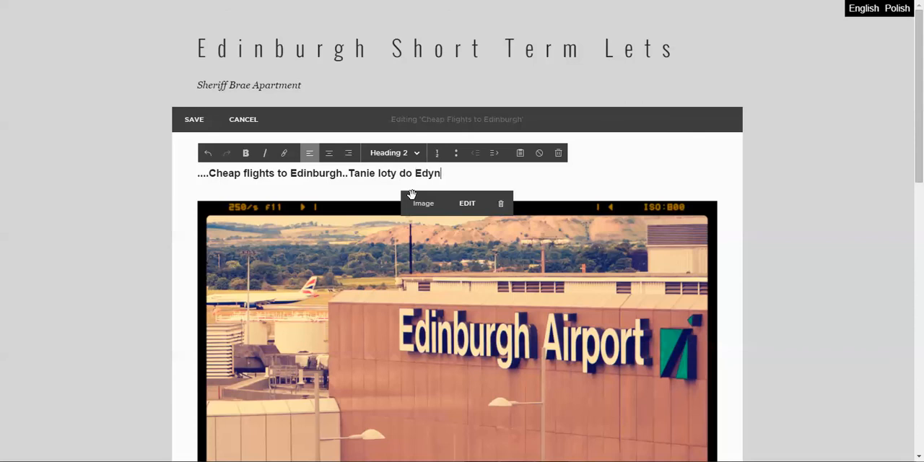
{"action": "type", "text": "burga"}
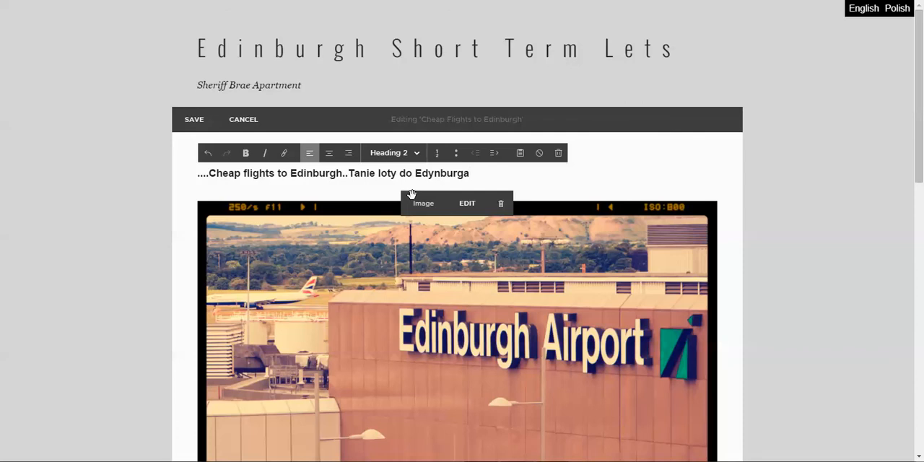
{"action": "type", "text": "..."}
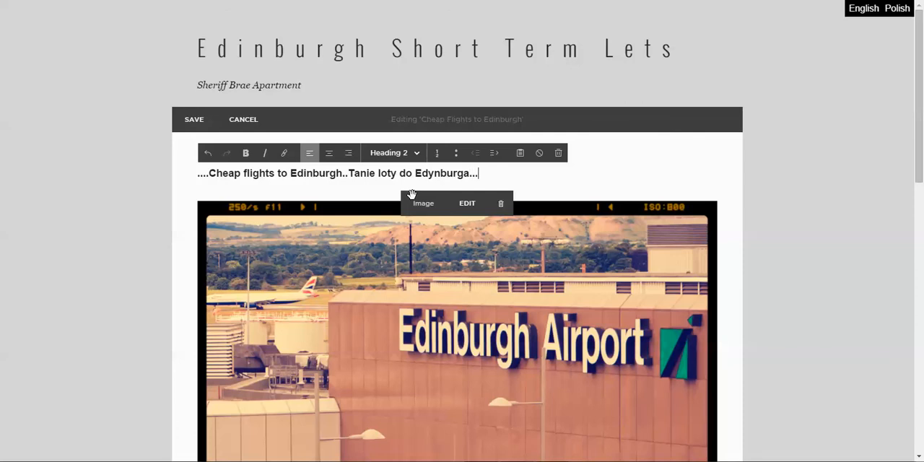
{"action": "scroll", "scroll_direction": "down", "scroll_amount": 3}
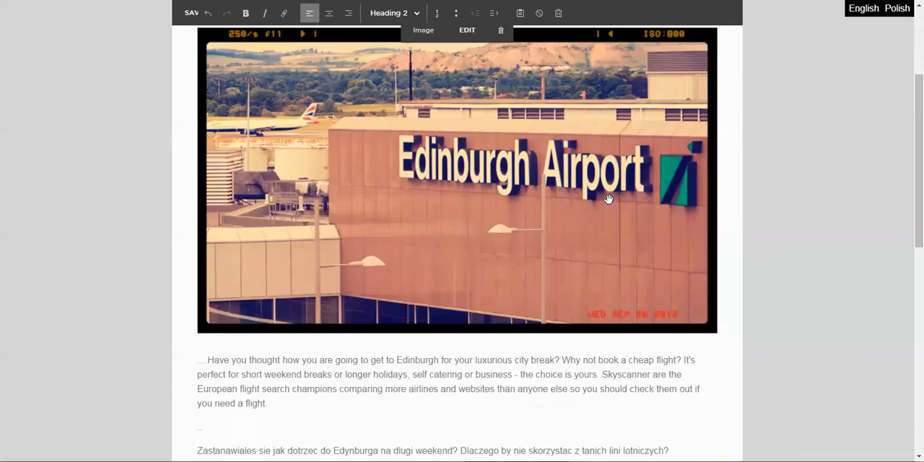
Scroll through the English and Polish body text before the editor tab crashes with Aw, Snap!
{"action": "scroll", "scroll_direction": "down", "scroll_amount": 3}
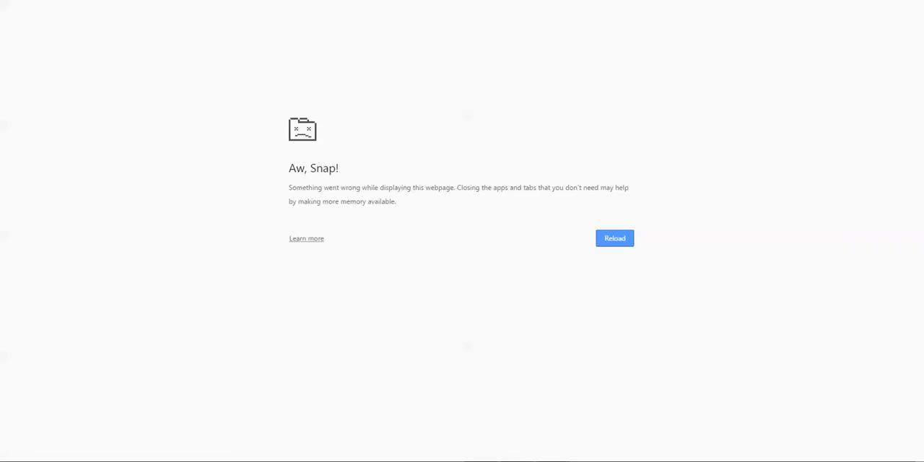
Reload the crashed tab to bring back the live Cheap flights to Edinburgh page
{"action": "left_click", "coordinate": [615, 238]}
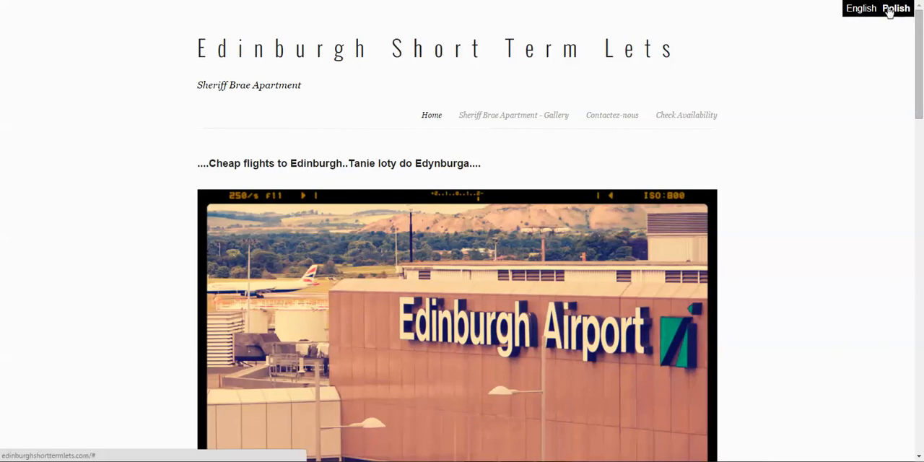
Switch the live page to Polish ('Tanie loty do Edynburga') and back to English, reviewing body text and contact form
{"action": "left_click", "coordinate": [896, 9]}
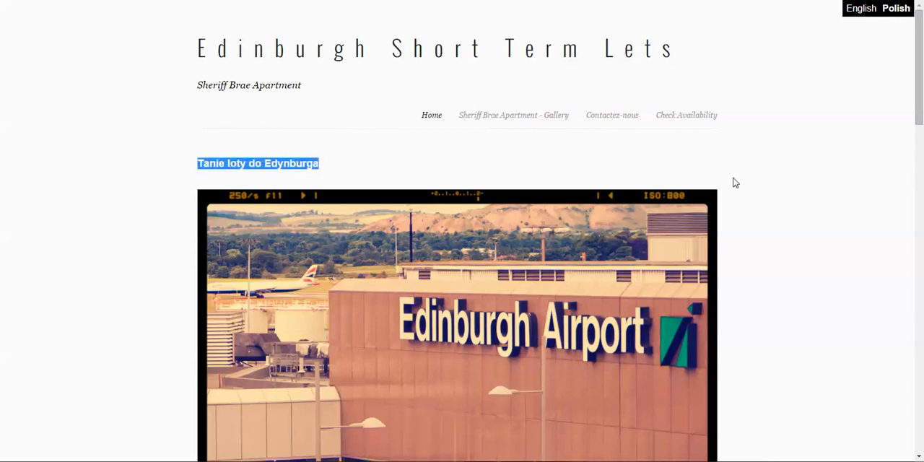
{"action": "scroll", "scroll_direction": "down", "scroll_amount": 3}
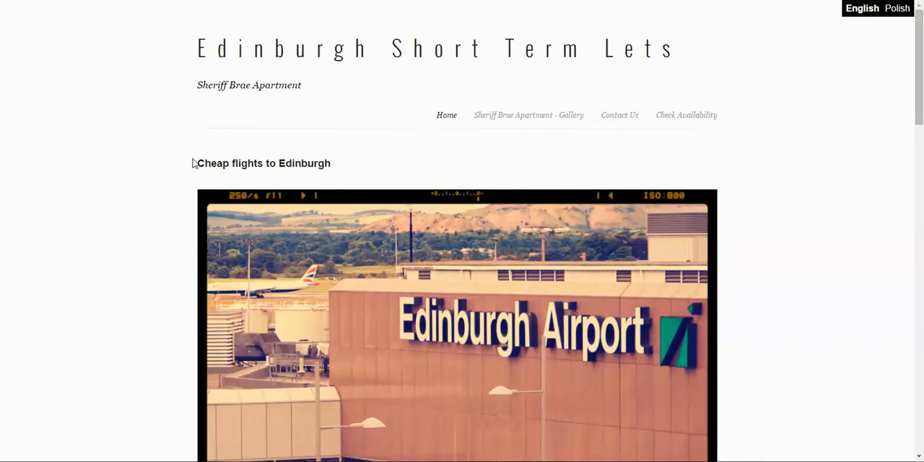
{"action": "scroll", "scroll_direction": "down", "scroll_amount": 3}
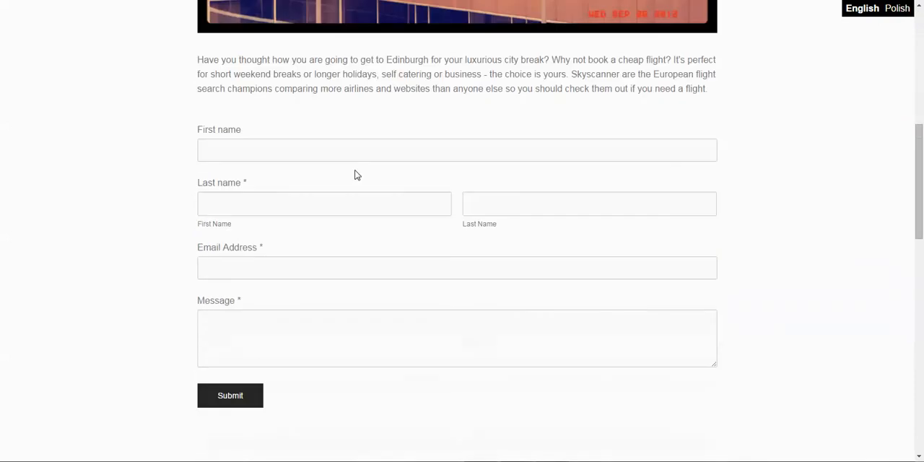